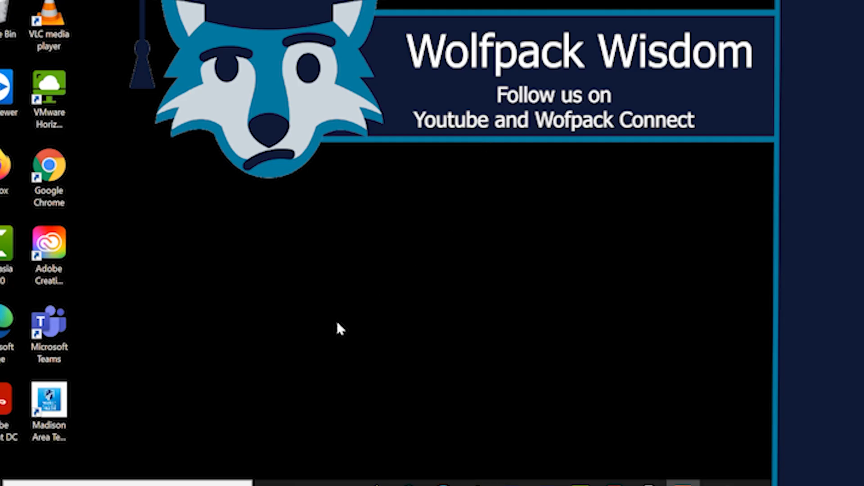
pyautogui.moveTo(266, 192)
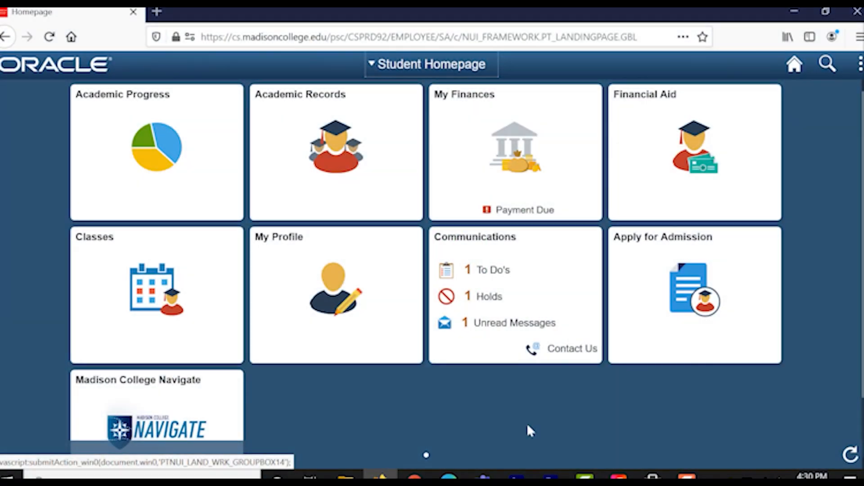
pyautogui.moveTo(384, 403)
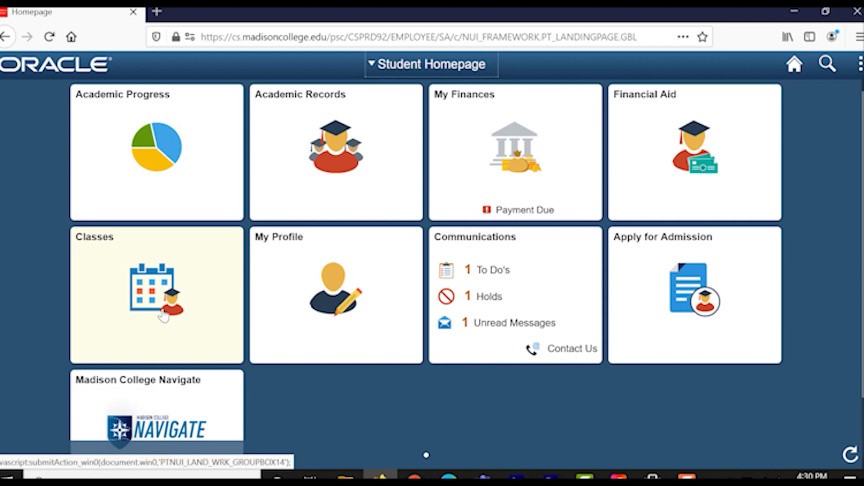
# Open the Classes tile and review the Spring 2021 and Summer 2021 terms listed
pyautogui.click(156, 295)
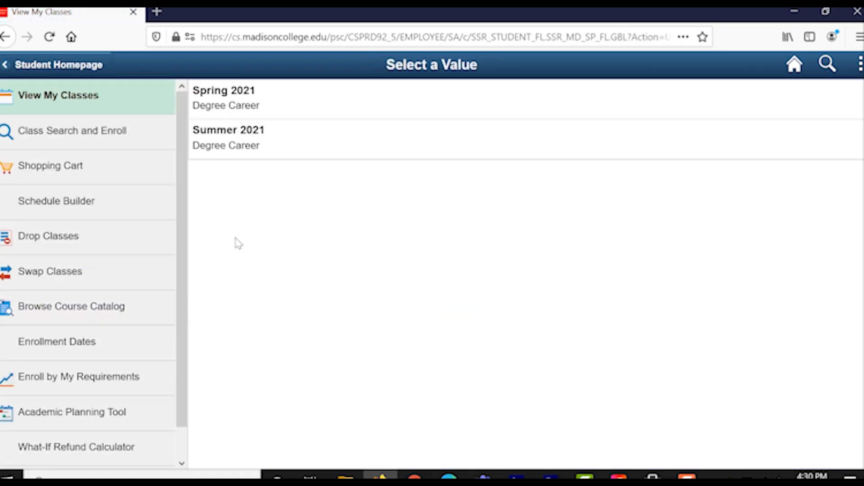
pyautogui.moveTo(142, 213)
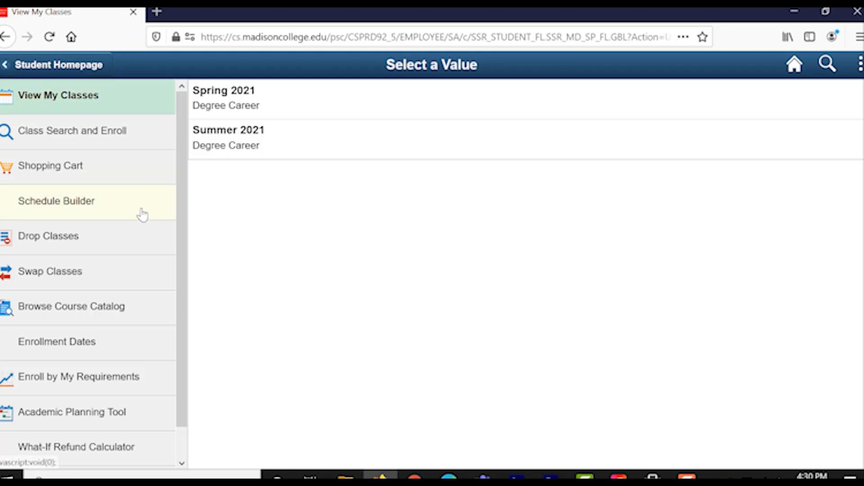
pyautogui.scroll(-3)
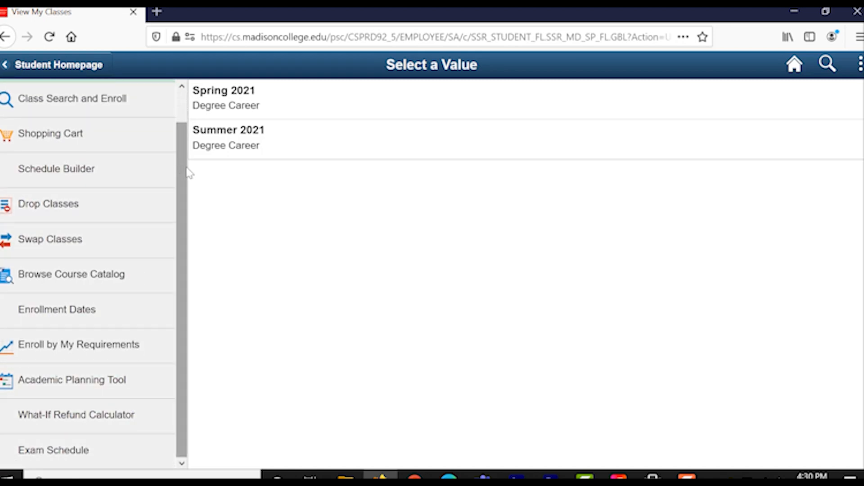
pyautogui.scroll(3)
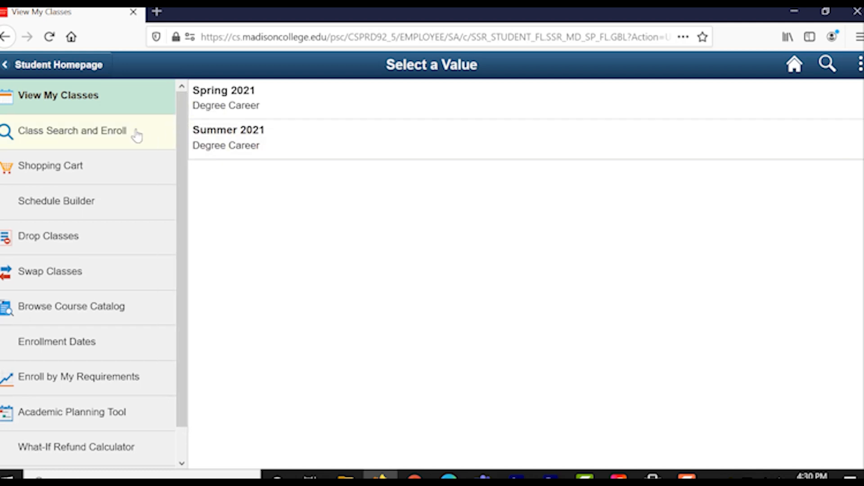
# Open Class Search and Enroll to list the Spring, Summer and Fall 2021 terms
pyautogui.click(72, 130)
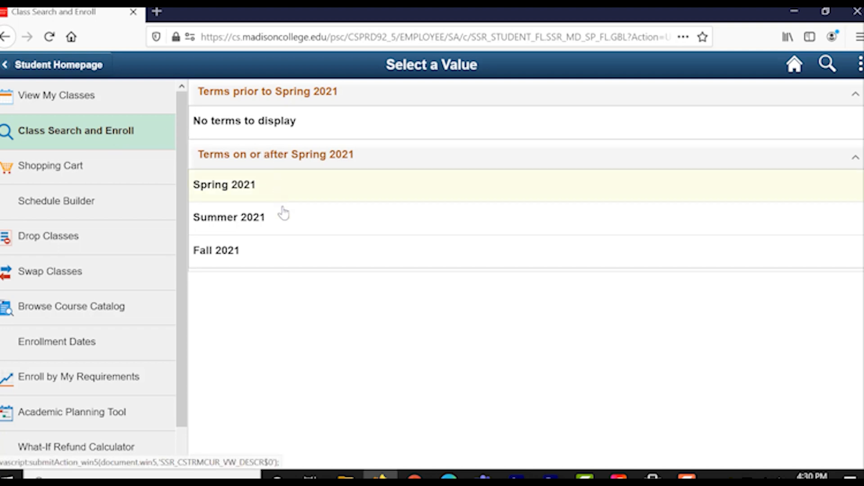
pyautogui.moveTo(284, 219)
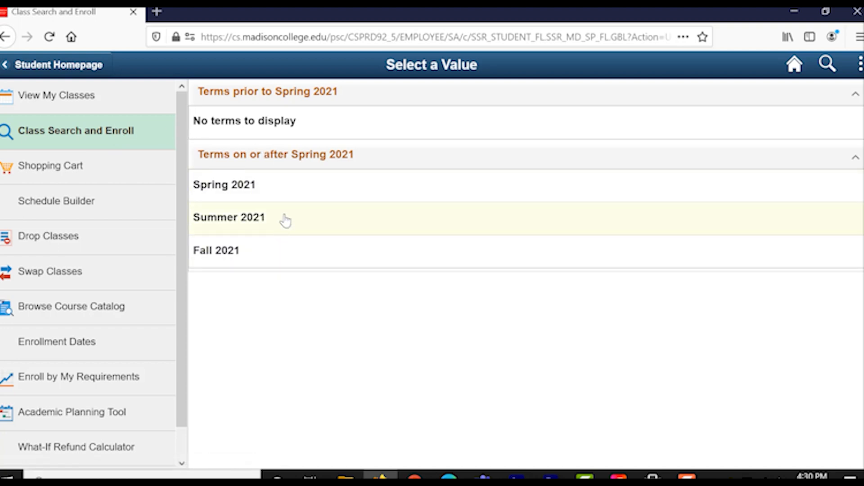
pyautogui.moveTo(274, 258)
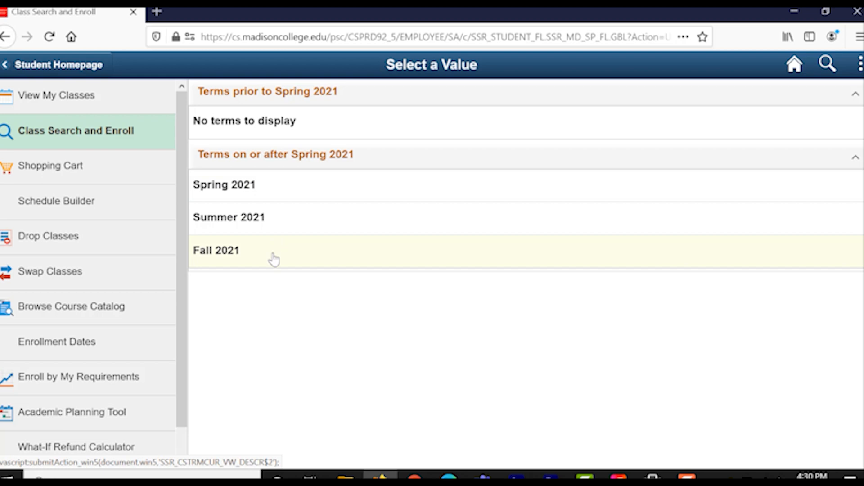
pyautogui.moveTo(231, 247)
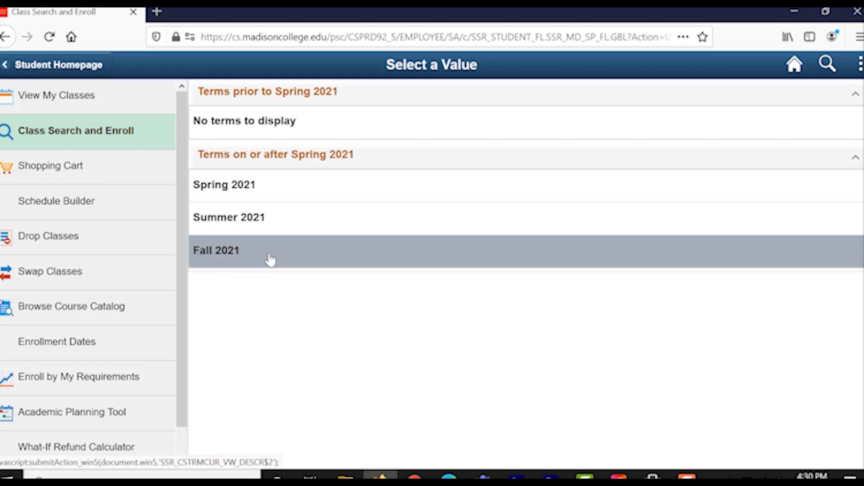
# Choose Fall 2021 and reach the Search For Classes keyword page
pyautogui.click(216, 250)
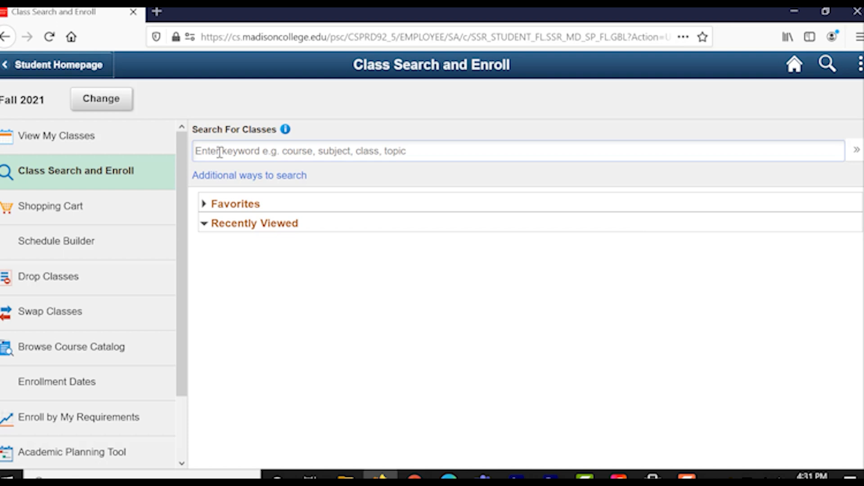
pyautogui.moveTo(379, 151)
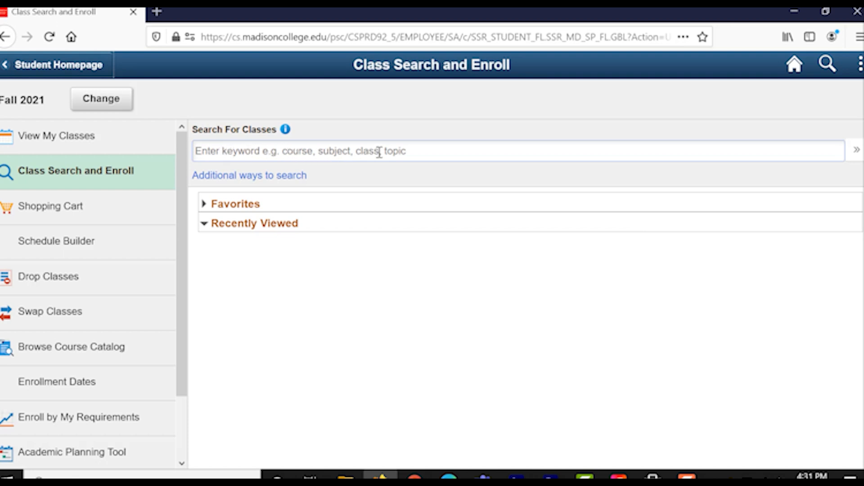
pyautogui.moveTo(208, 148)
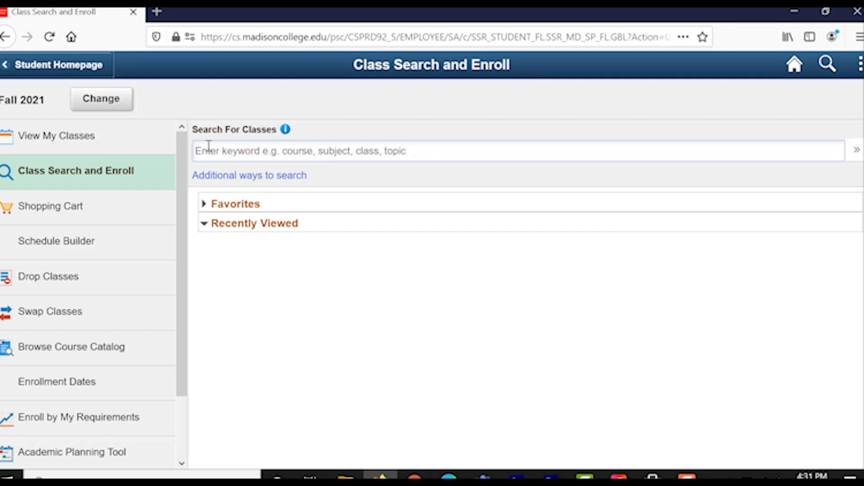
pyautogui.moveTo(365, 150)
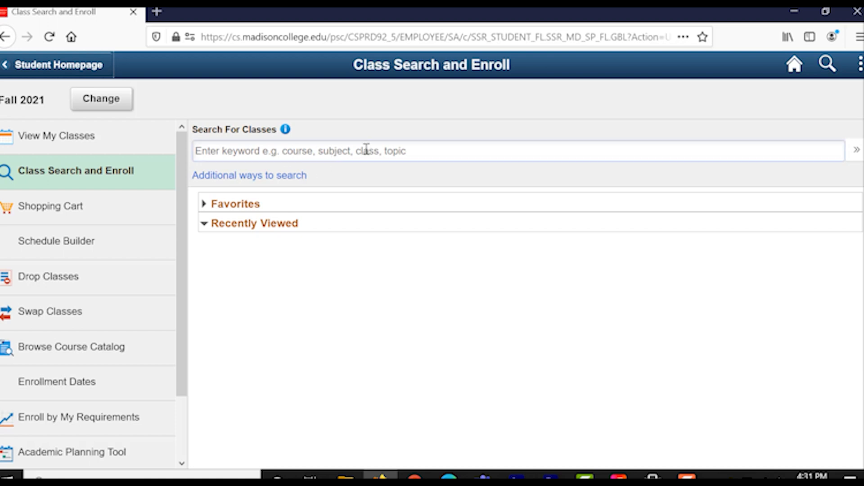
pyautogui.moveTo(204, 204)
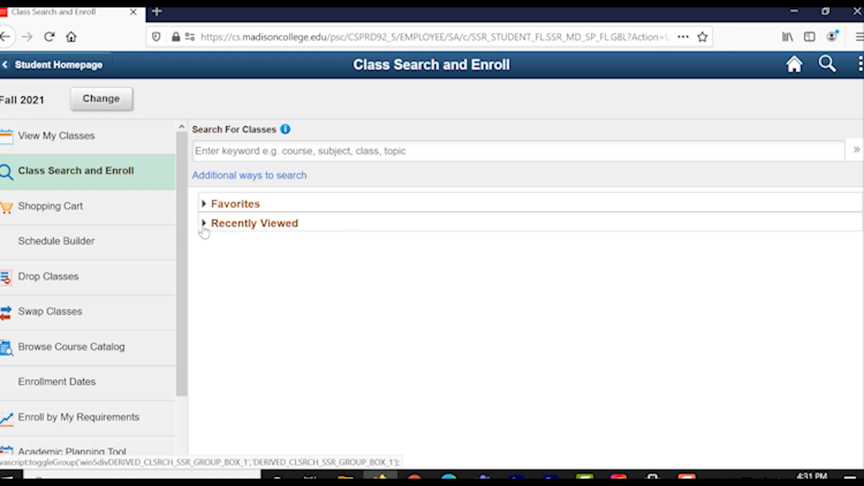
pyautogui.click(204, 223)
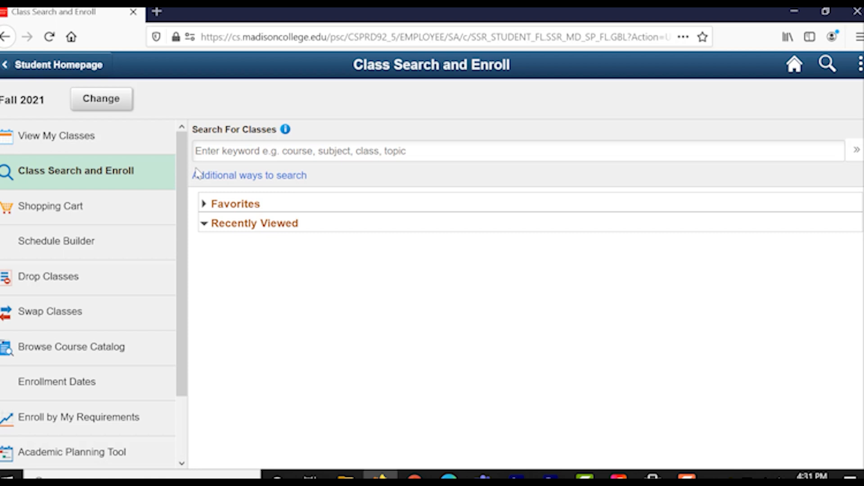
pyautogui.moveTo(197, 171)
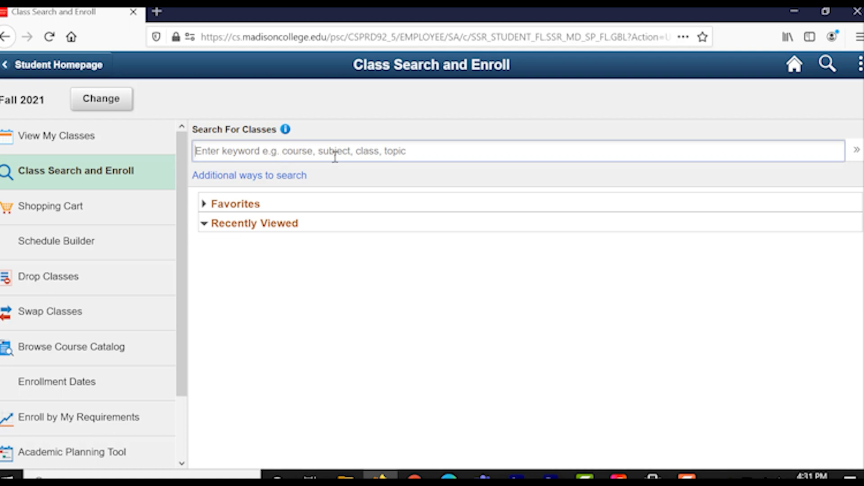
# Search Fall 2021 classes for 'first aid and CPR', finding PHYED 20807258
pyautogui.write('Fi')
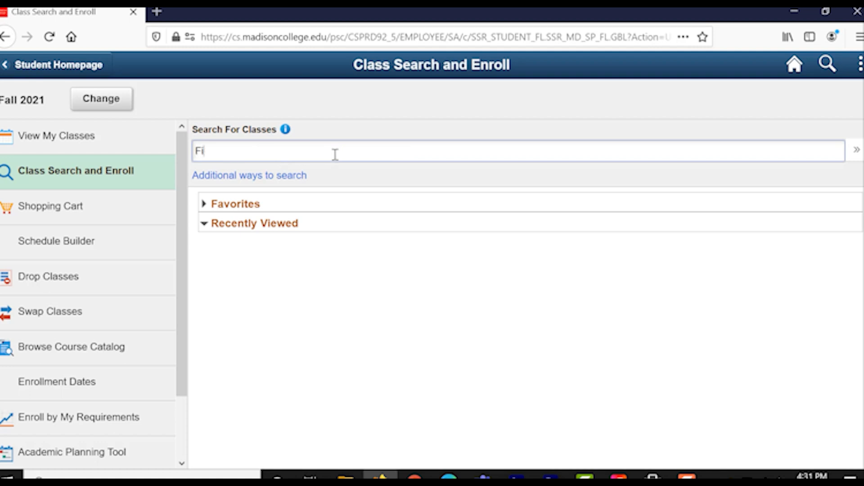
pyautogui.write('rst aid')
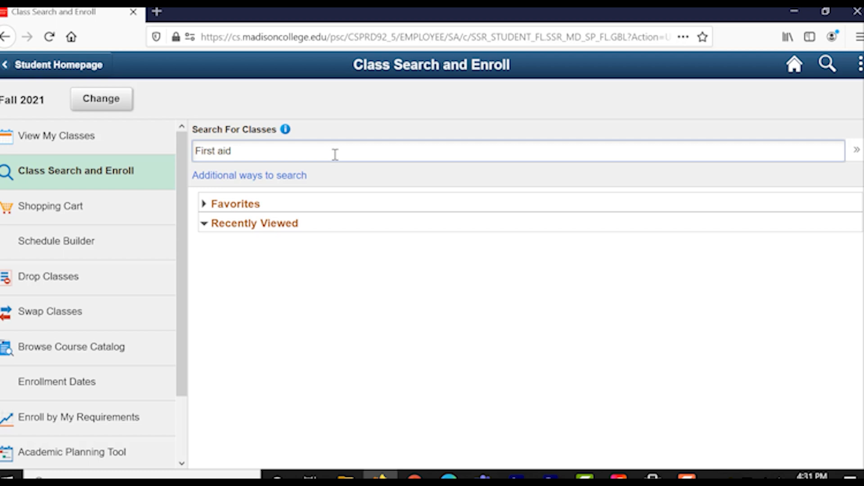
pyautogui.write('&')
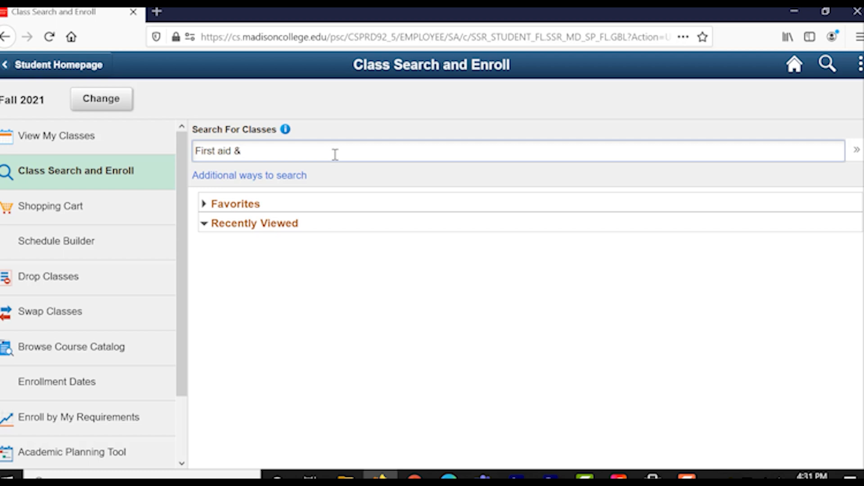
pyautogui.write('first aid and CPR')
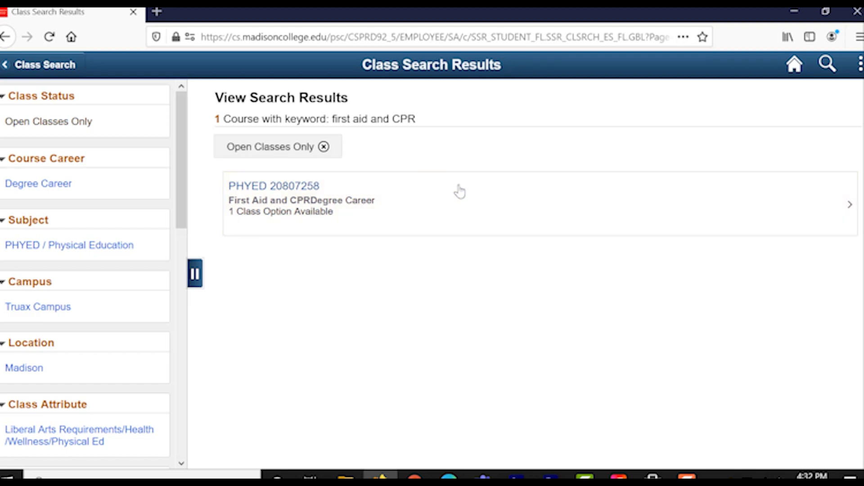
# Open the PHYED 20807258 First Aid and CPR course page showing open Class 32969
pyautogui.click(441, 198)
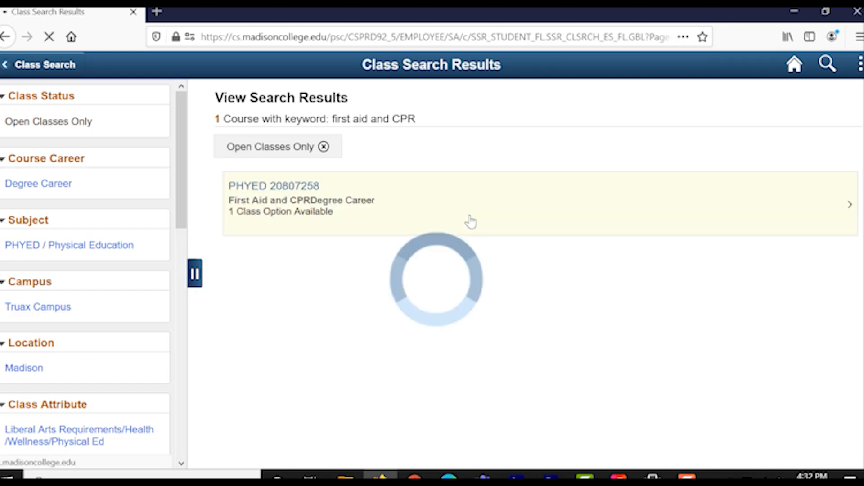
pyautogui.click(468, 198)
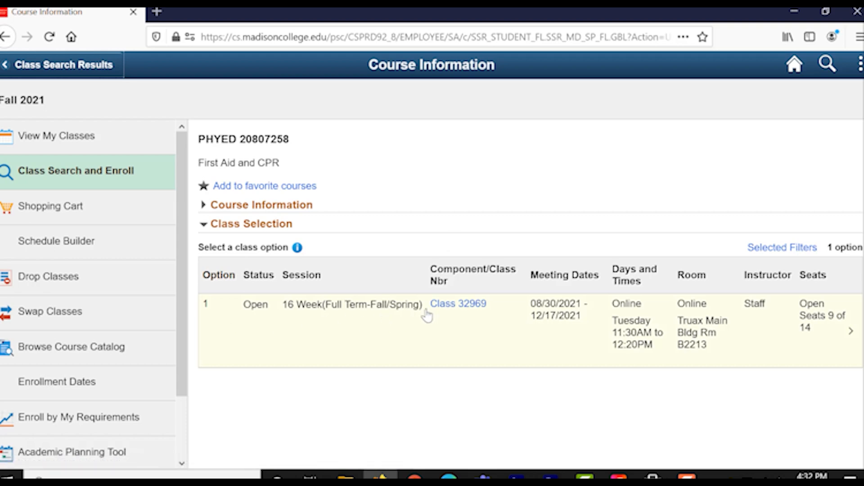
pyautogui.moveTo(570, 336)
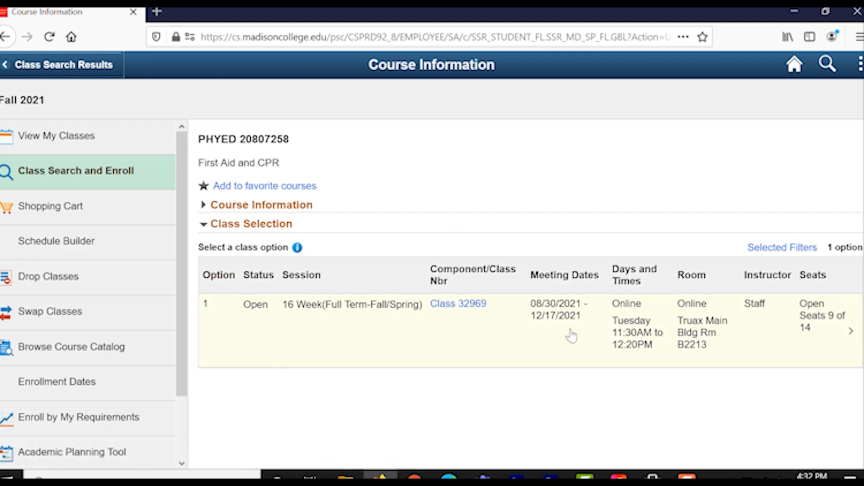
pyautogui.moveTo(481, 329)
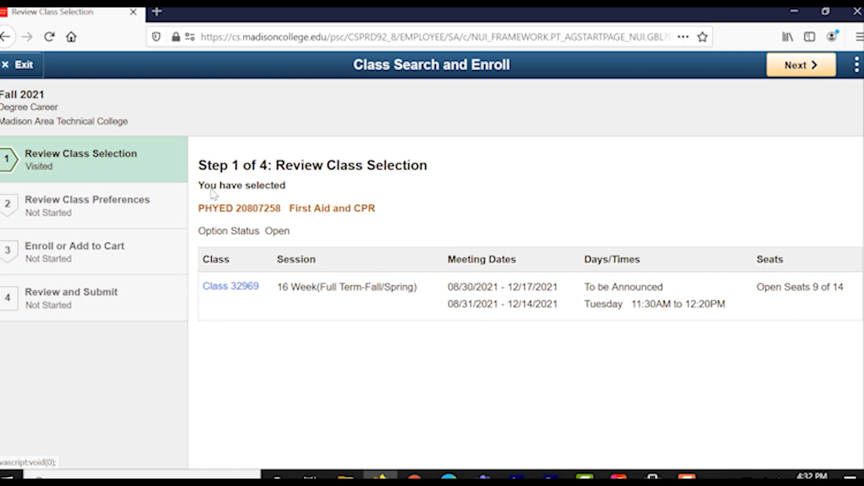
pyautogui.moveTo(62, 246)
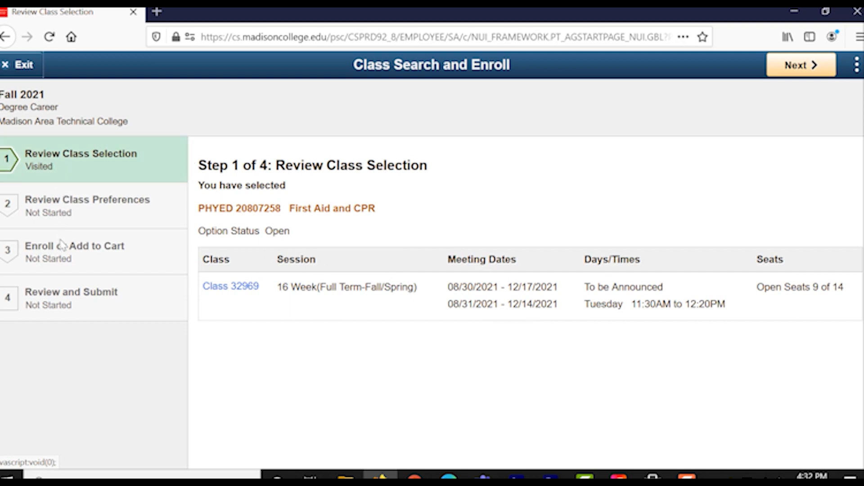
pyautogui.moveTo(70, 182)
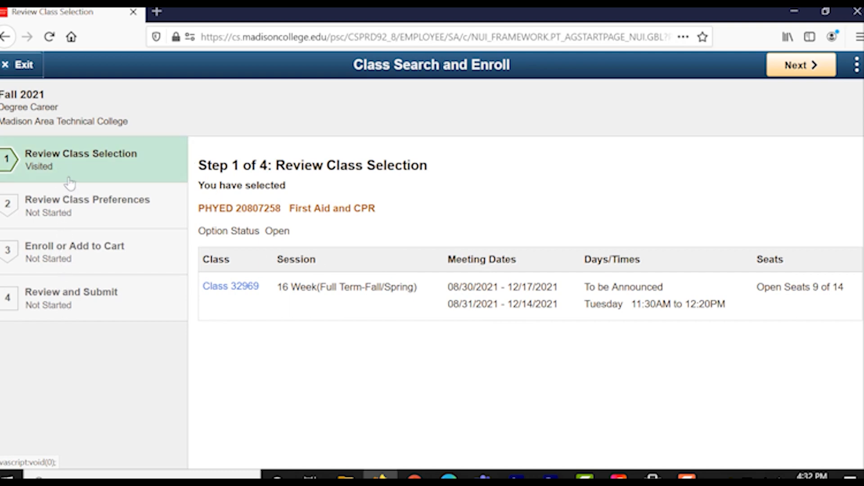
pyautogui.moveTo(249, 199)
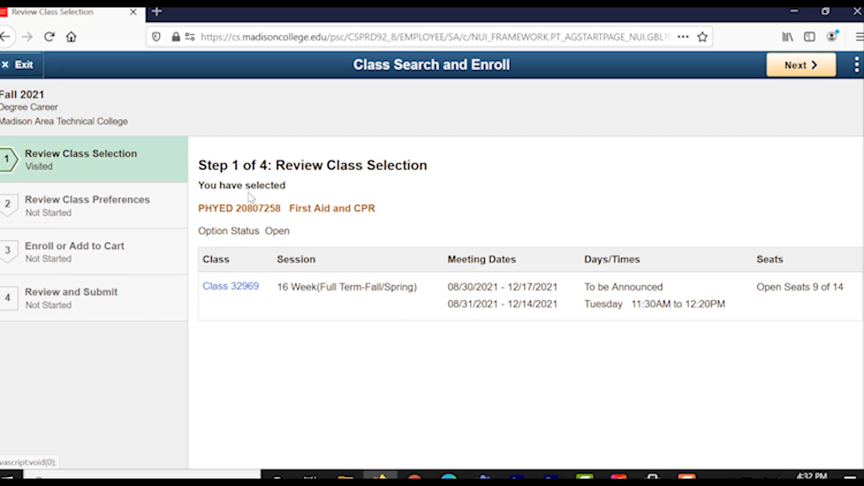
pyautogui.moveTo(240, 285)
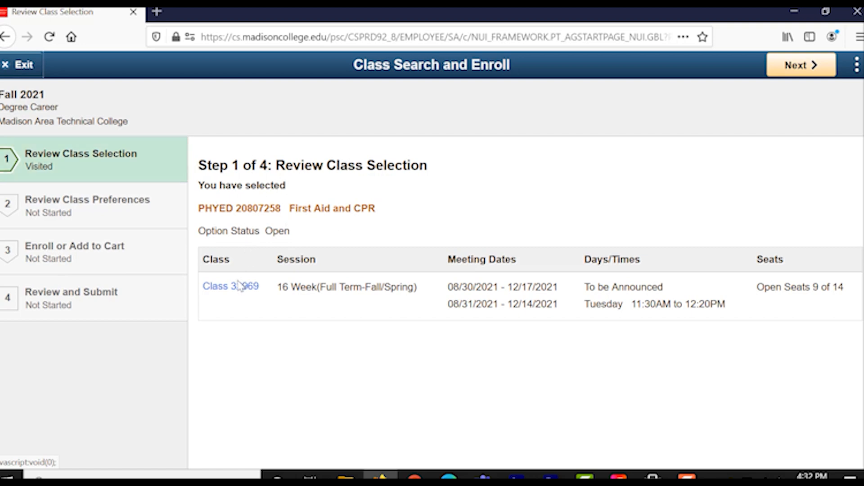
pyautogui.moveTo(464, 289)
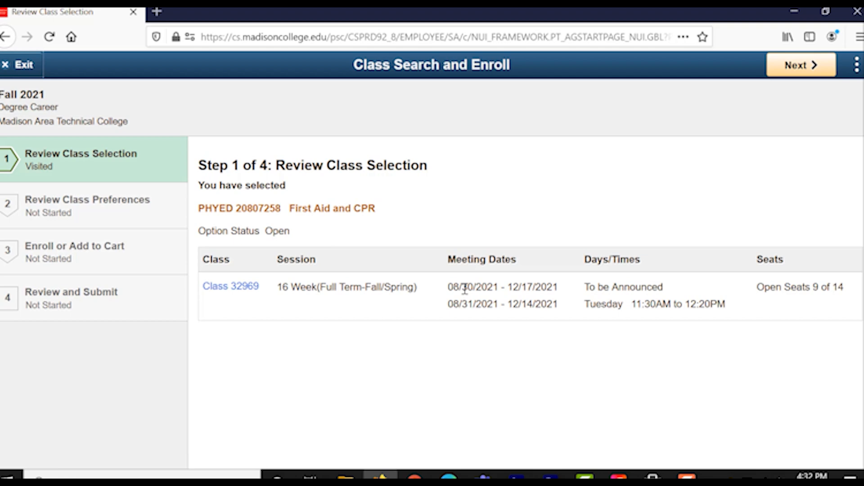
pyautogui.moveTo(629, 299)
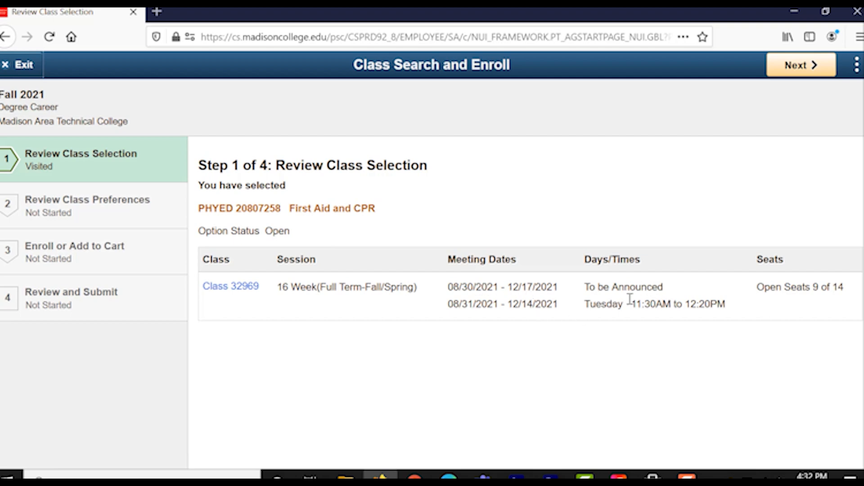
pyautogui.moveTo(823, 283)
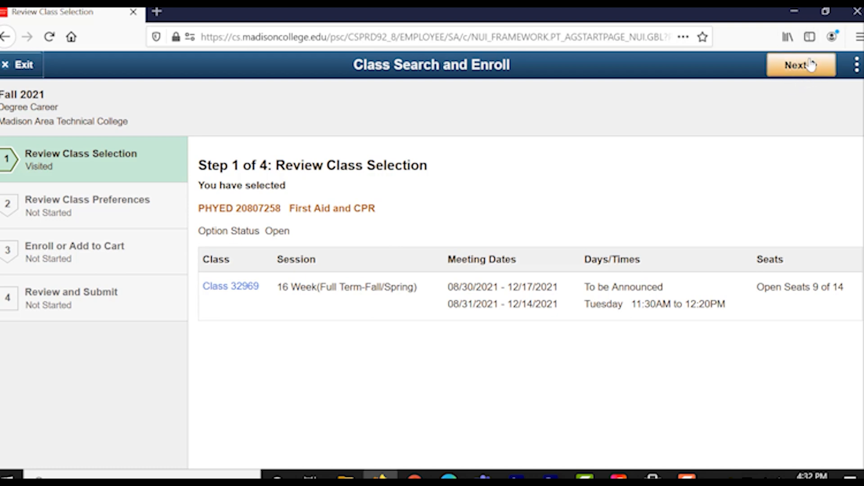
pyautogui.moveTo(786, 77)
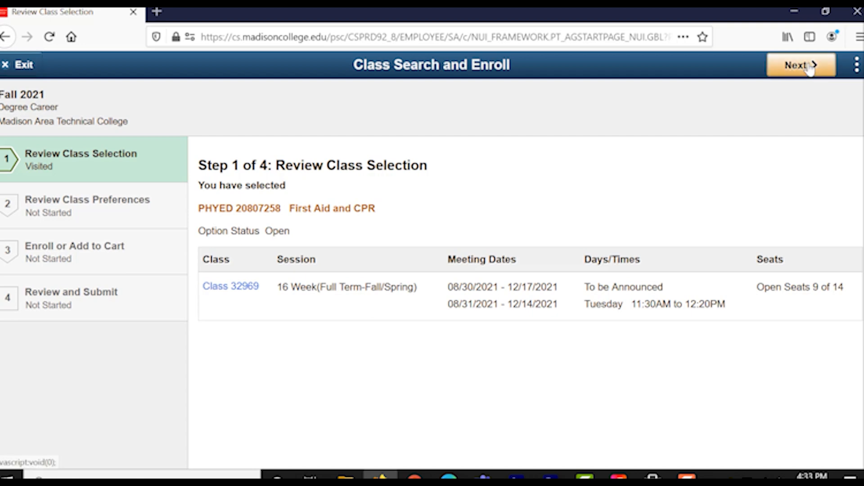
# Review Class 32969 on Step 1 and continue to Step 2, Review Class Preferences
pyautogui.click(800, 64)
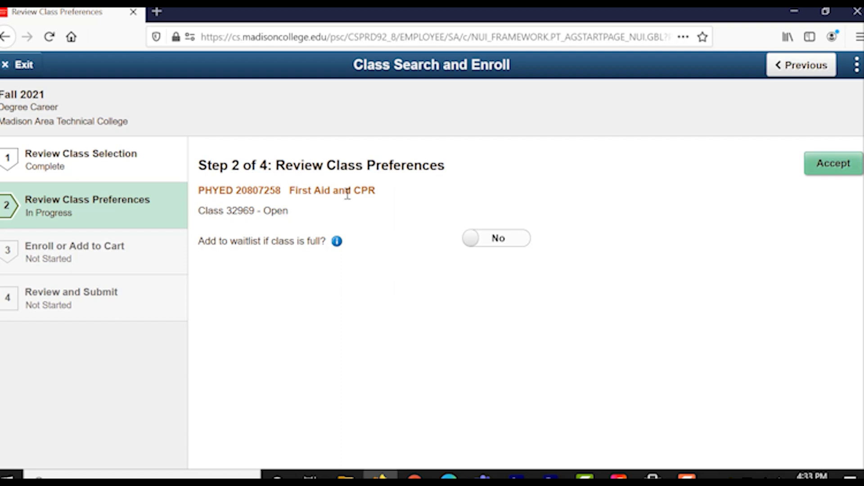
pyautogui.moveTo(203, 244)
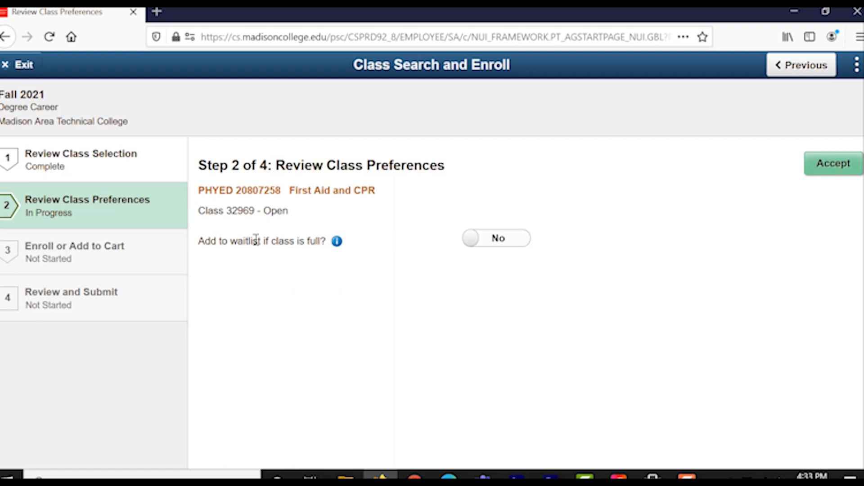
# Keep 'Add to waitlist if class is full' set to No and accept the preferences
pyautogui.click(495, 238)
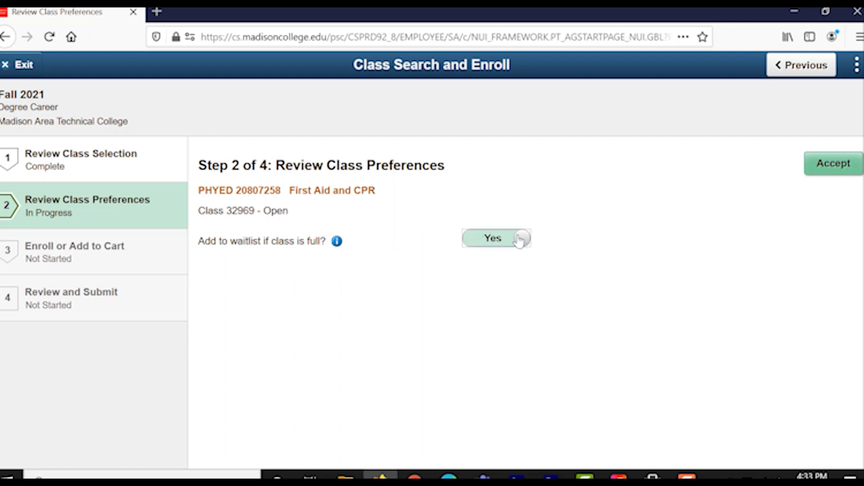
pyautogui.click(496, 238)
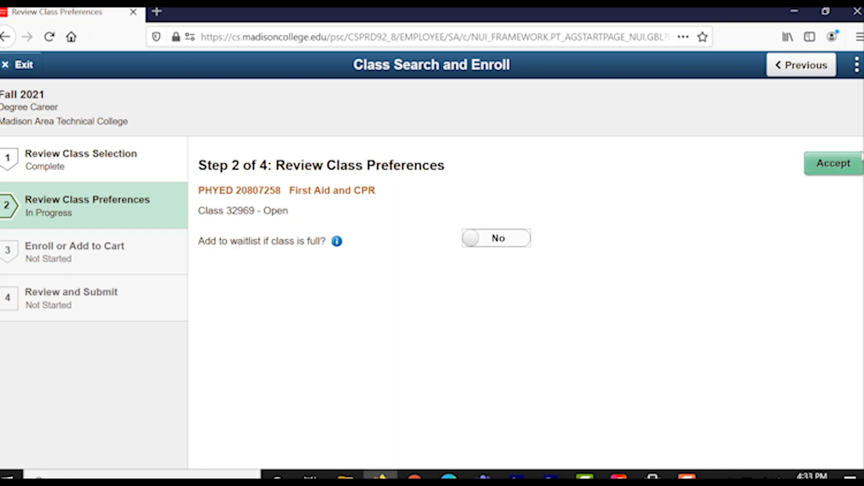
pyautogui.moveTo(835, 164)
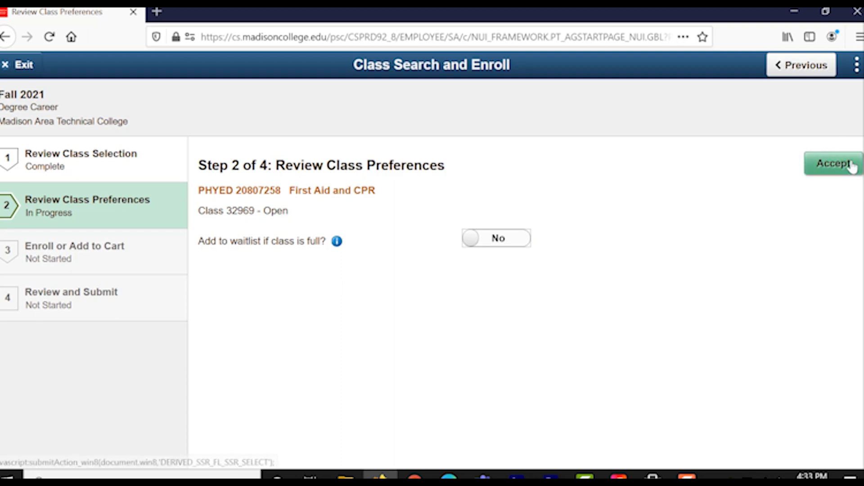
pyautogui.click(833, 163)
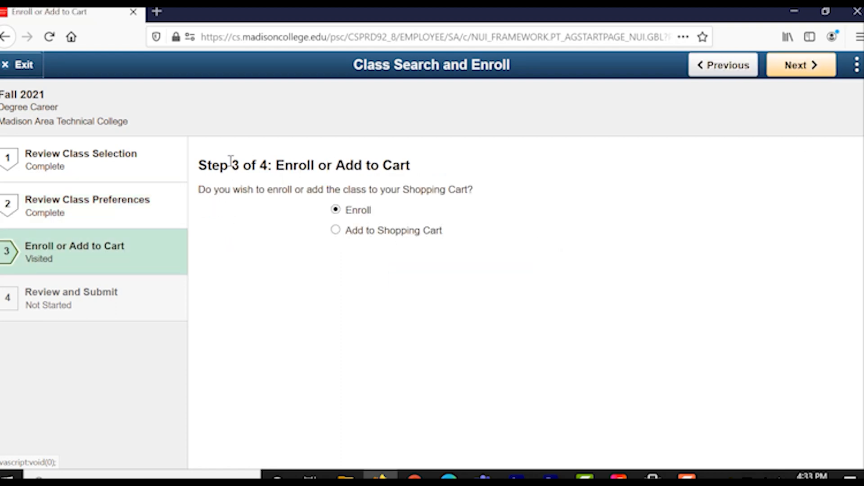
pyautogui.moveTo(258, 206)
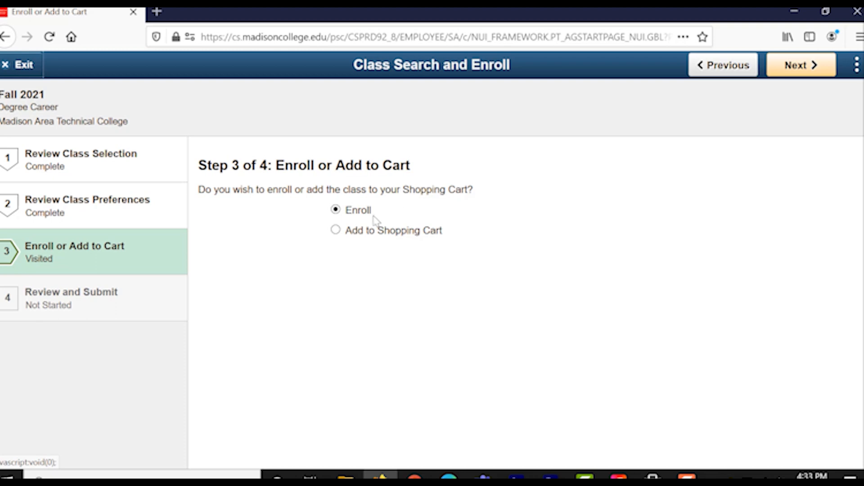
# Choose Enroll instead of Add to Shopping Cart and continue to Step 4
pyautogui.click(335, 230)
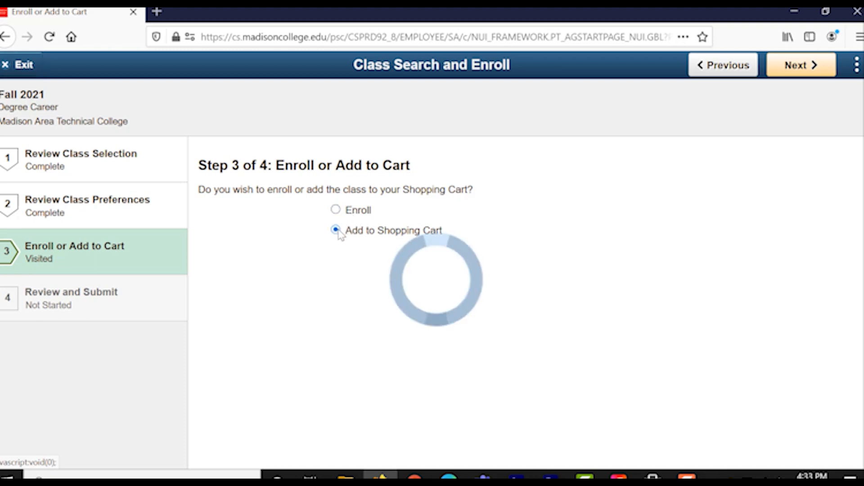
pyautogui.click(335, 210)
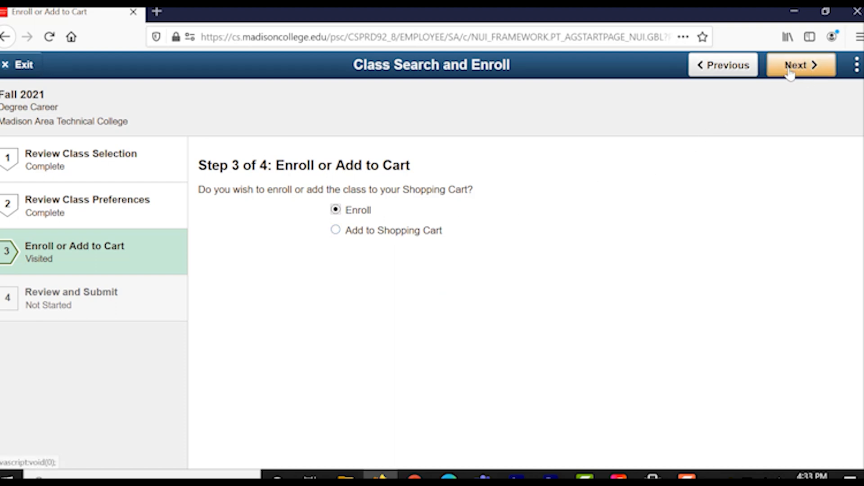
pyautogui.click(800, 65)
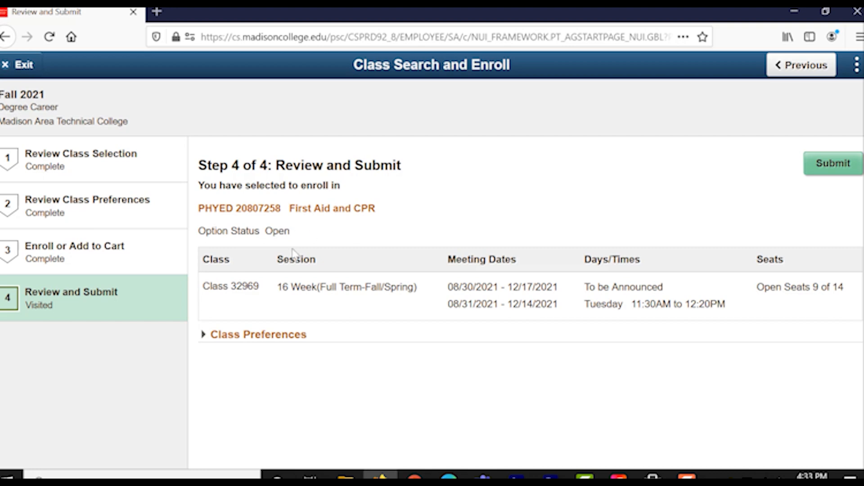
pyautogui.moveTo(494, 297)
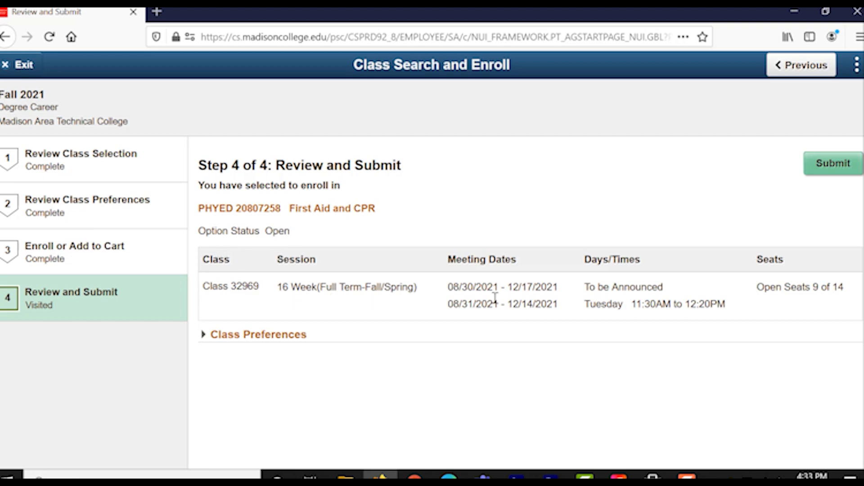
pyautogui.moveTo(259, 341)
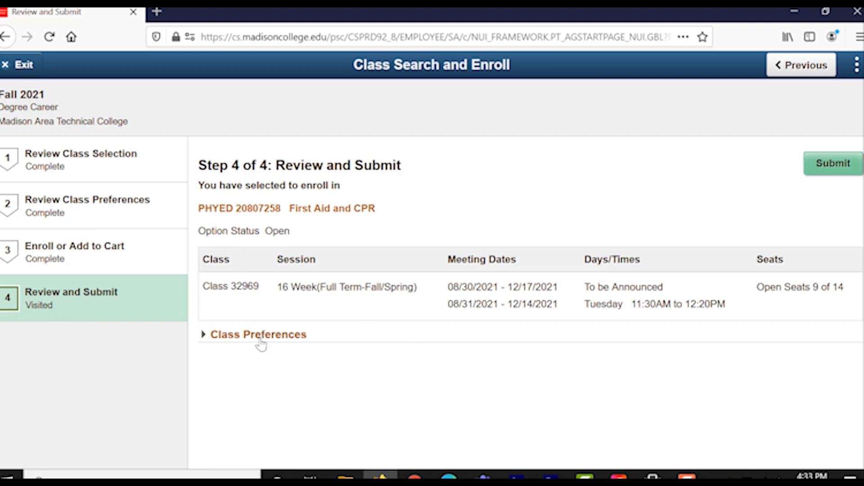
# Check Class 32969's preferences show waitlist No, then submit the enrollment
pyautogui.click(258, 334)
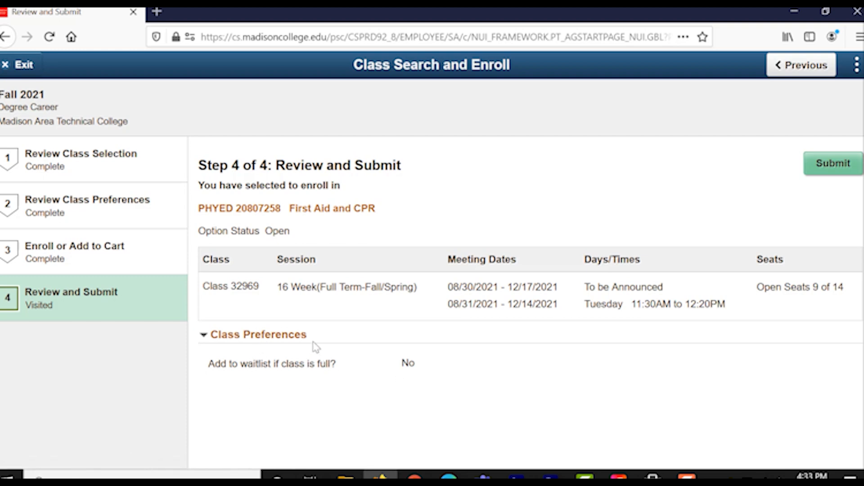
pyautogui.moveTo(619, 274)
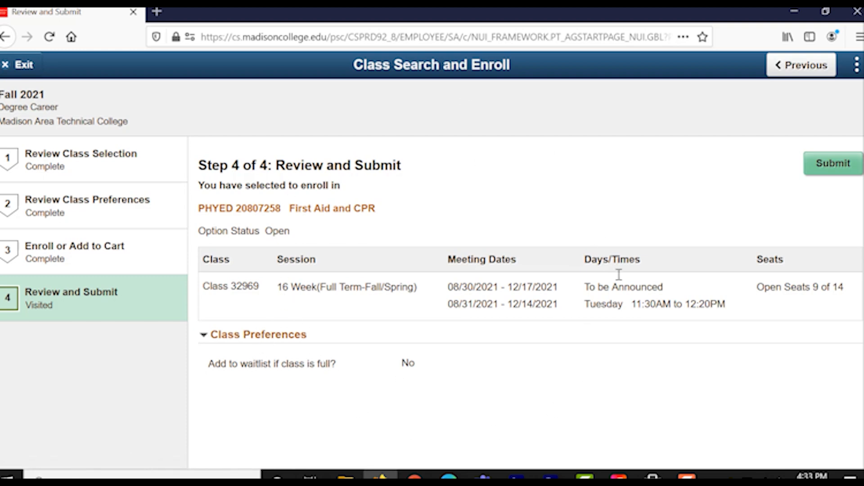
pyautogui.moveTo(655, 353)
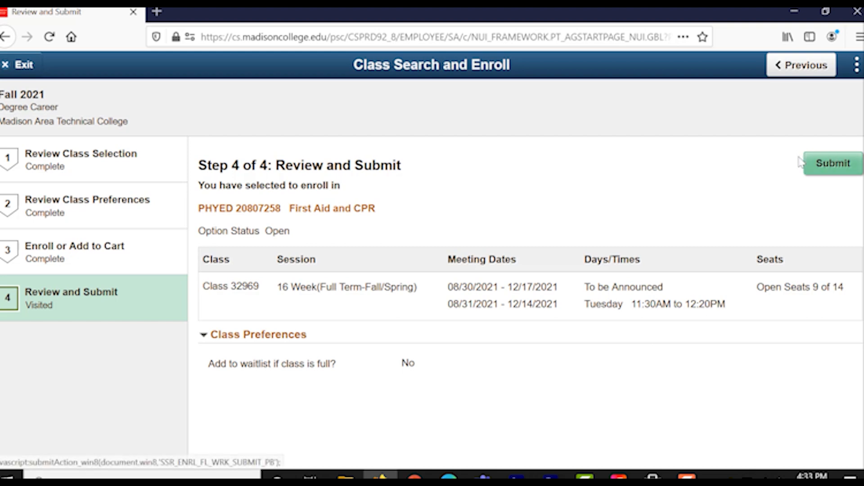
pyautogui.moveTo(806, 153)
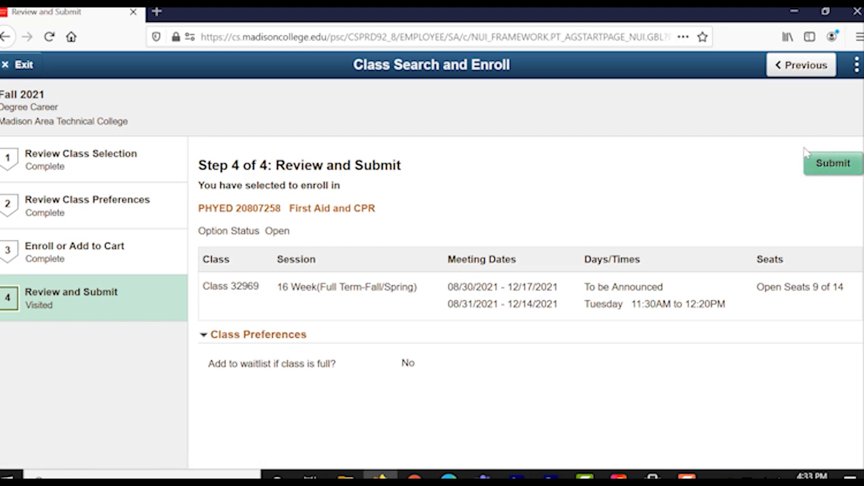
pyautogui.moveTo(854, 157)
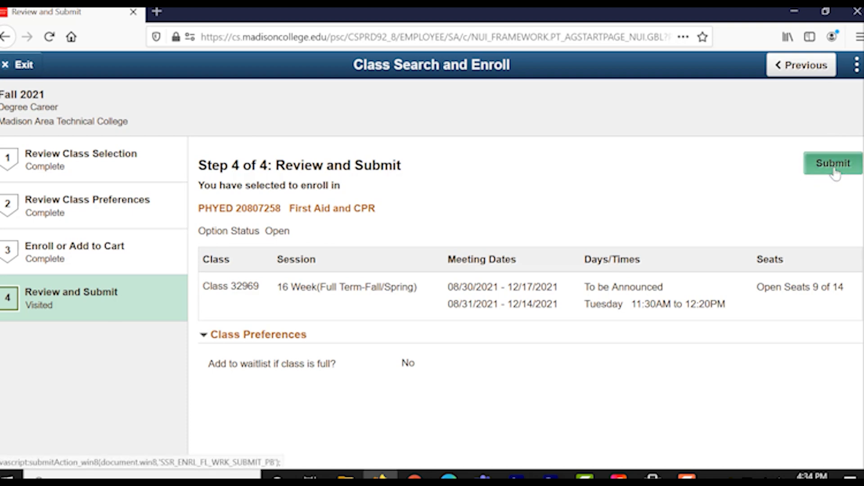
pyautogui.click(832, 163)
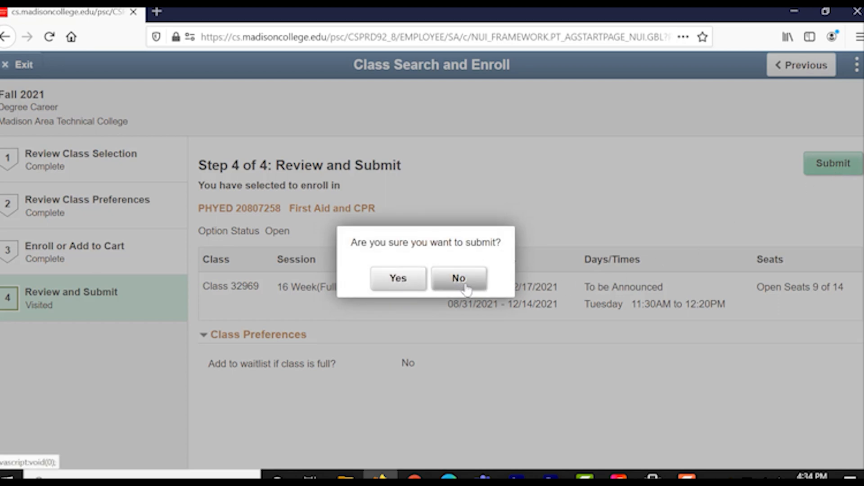
pyautogui.moveTo(449, 287)
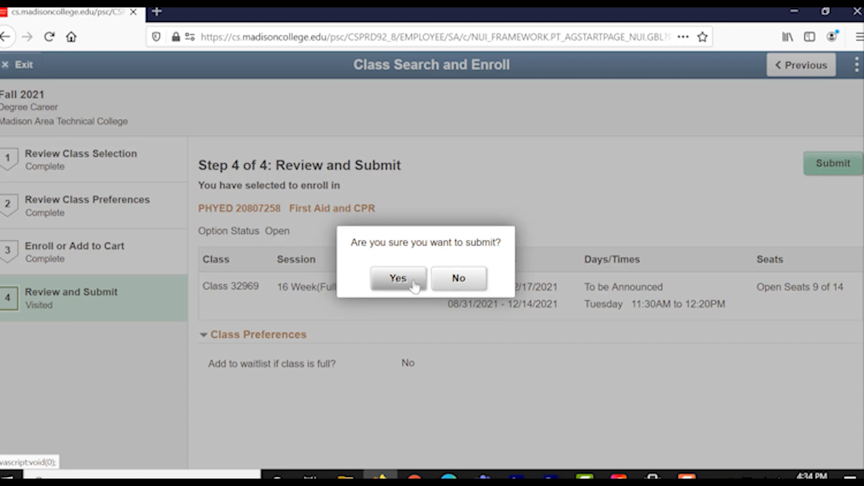
# Answer Yes to 'Are you sure you want to submit?' to add First Aid and CPR
pyautogui.click(398, 278)
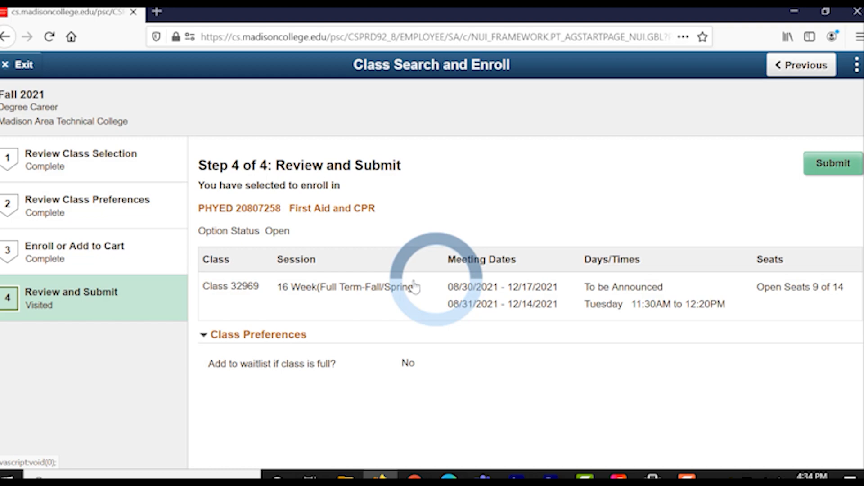
pyautogui.click(833, 163)
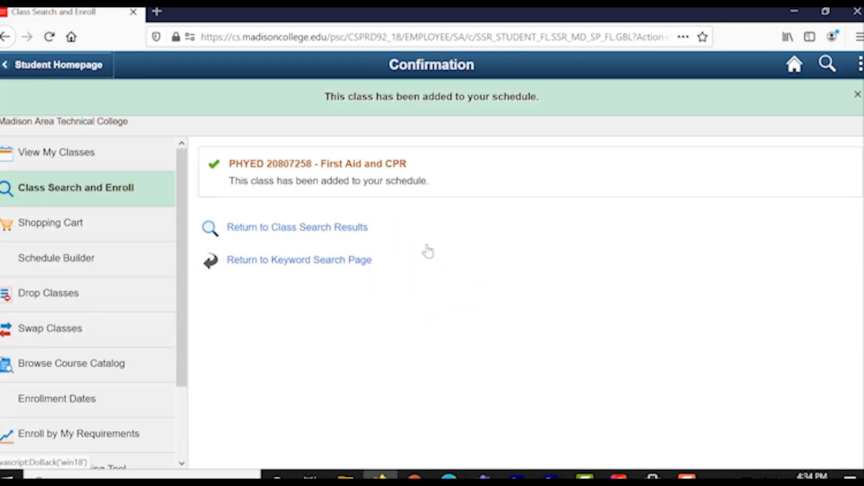
# Open View My Classes for Fall 2021 to confirm First Aid and CPR (Class 32969) is Enrolled
pyautogui.click(857, 93)
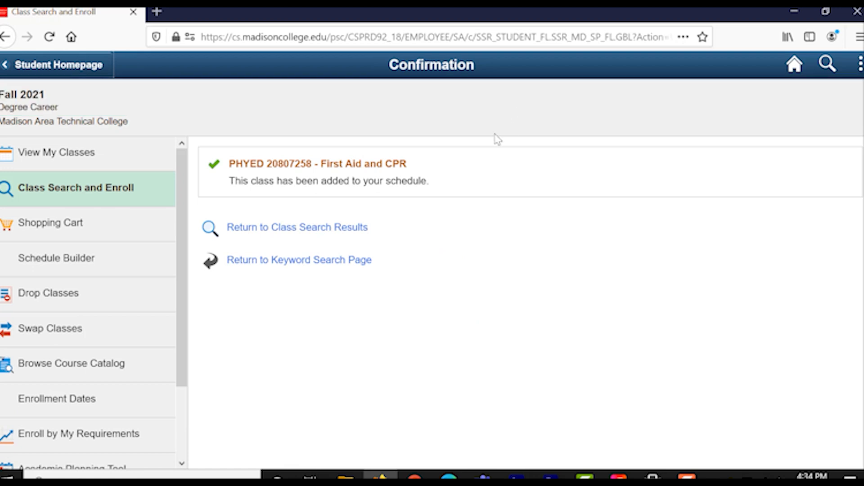
pyautogui.moveTo(339, 170)
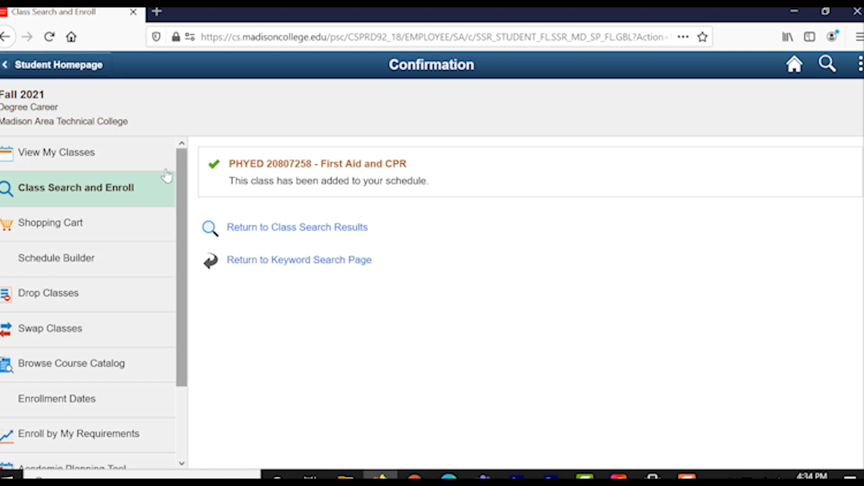
pyautogui.click(56, 152)
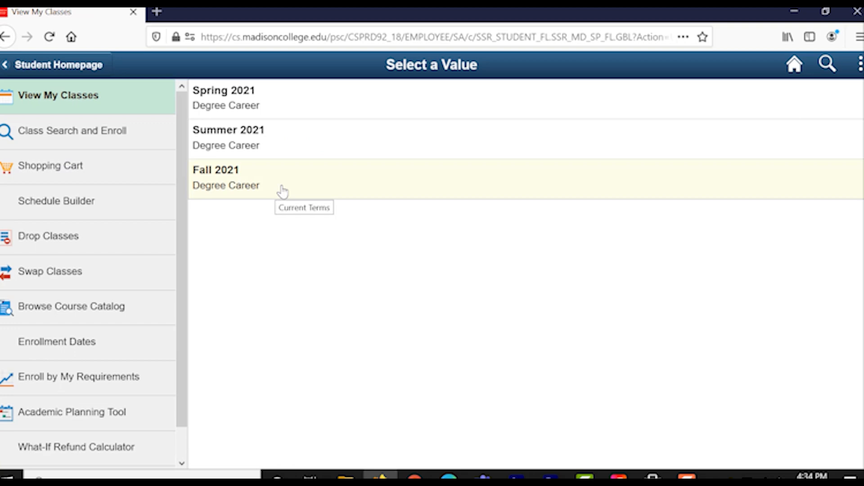
pyautogui.click(226, 178)
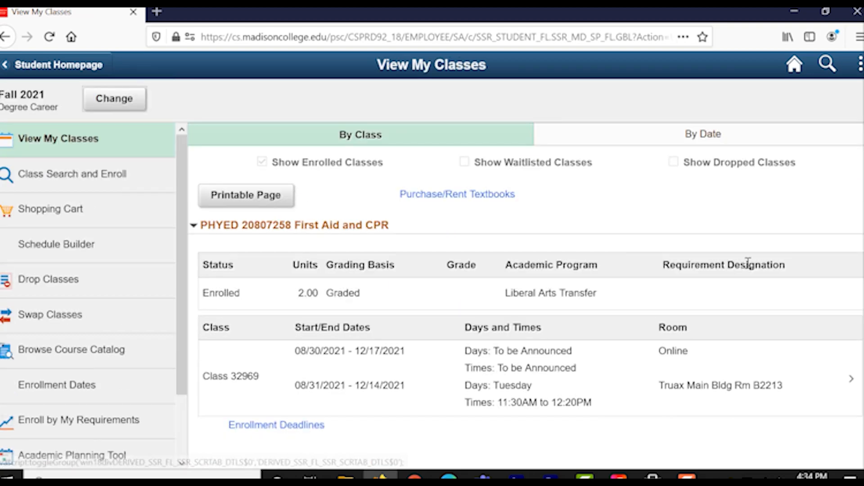